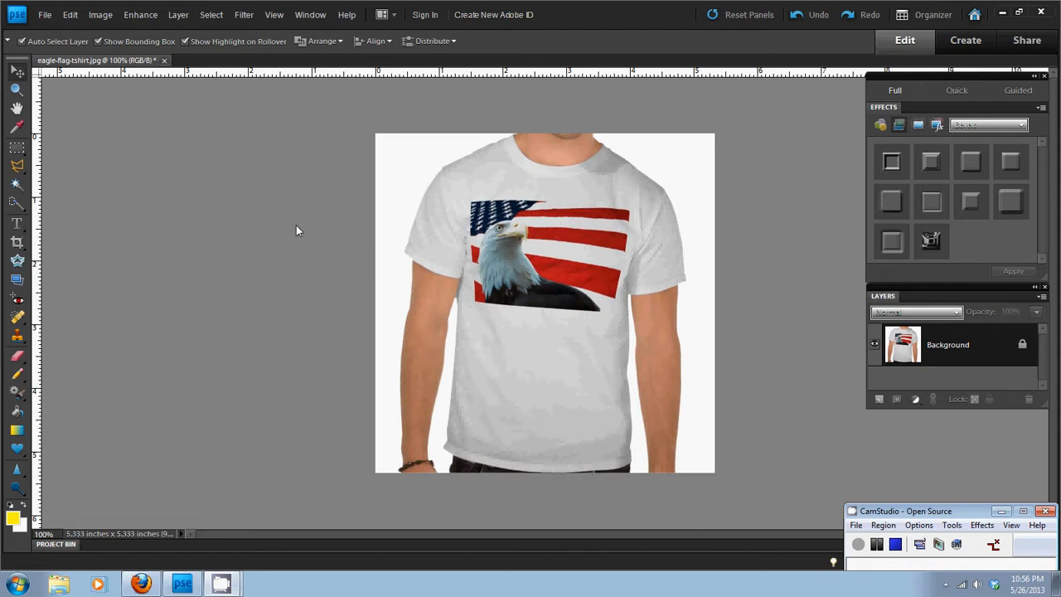
# Launch Magic Extractor from the Image menu on the eagle-flag T-shirt photo.
pyautogui.click(101, 14)
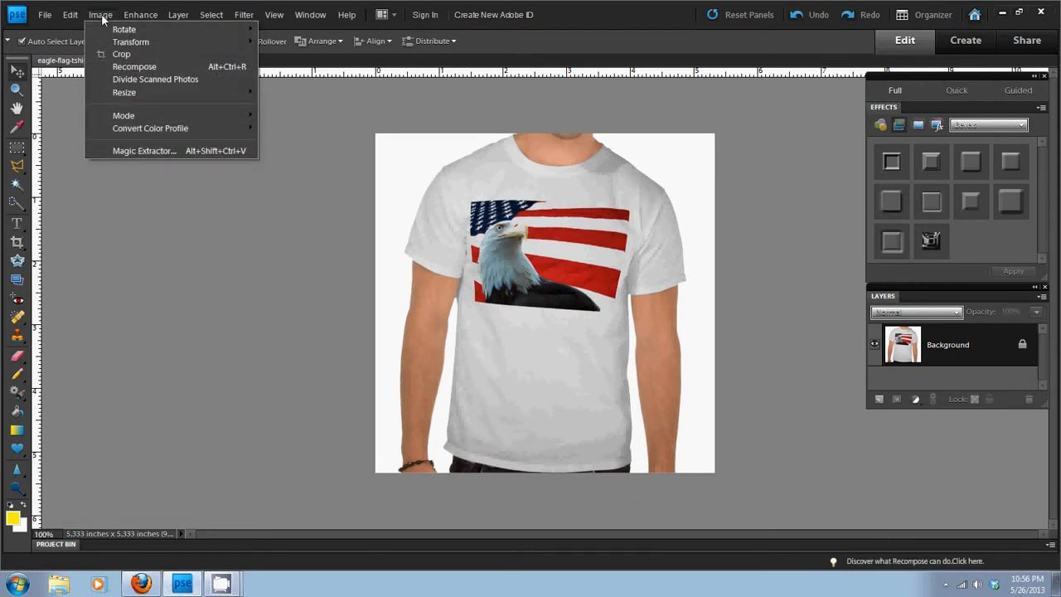
pyautogui.click(144, 150)
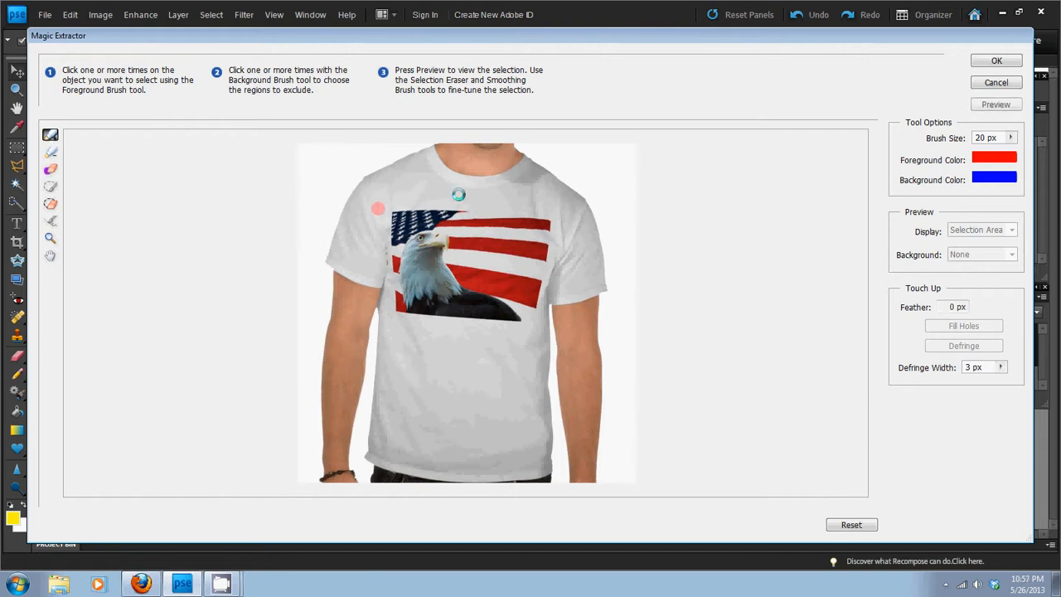
# Mark the shirt as foreground and the white backdrop as background, then preview.
pyautogui.click(577, 424)
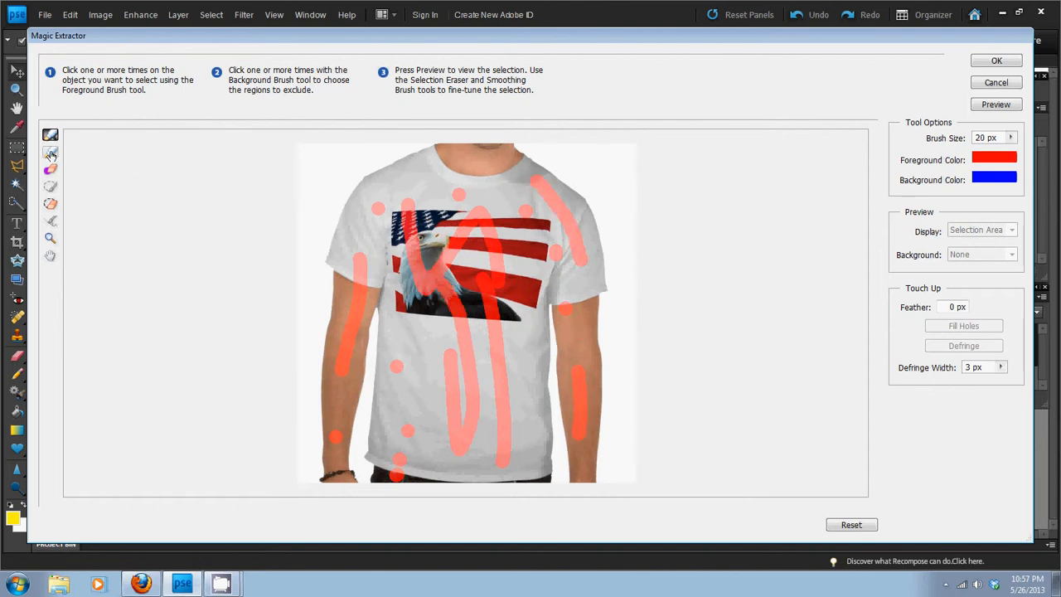
pyautogui.click(49, 152)
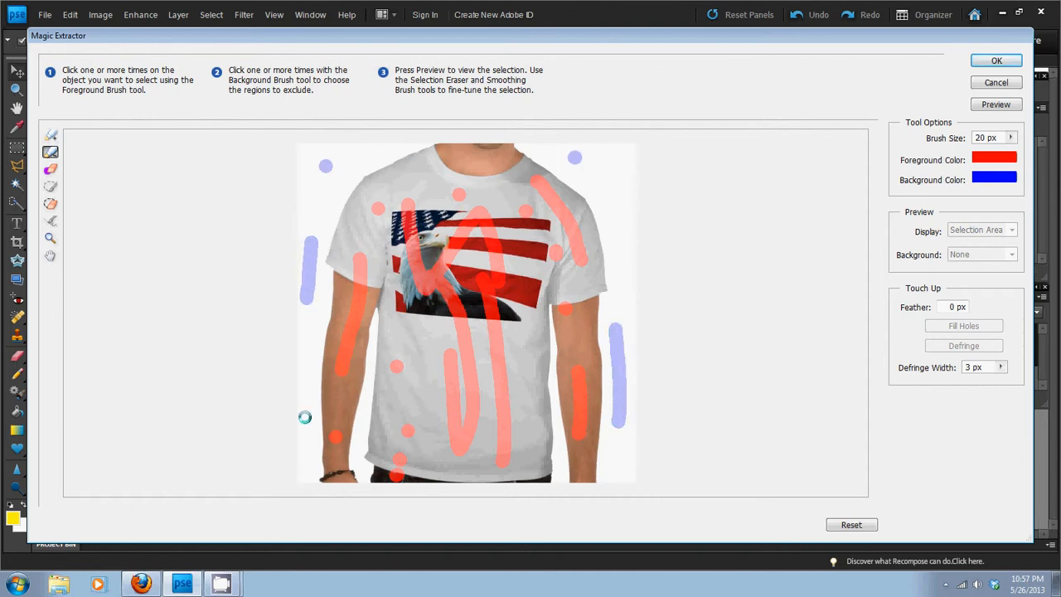
pyautogui.click(996, 103)
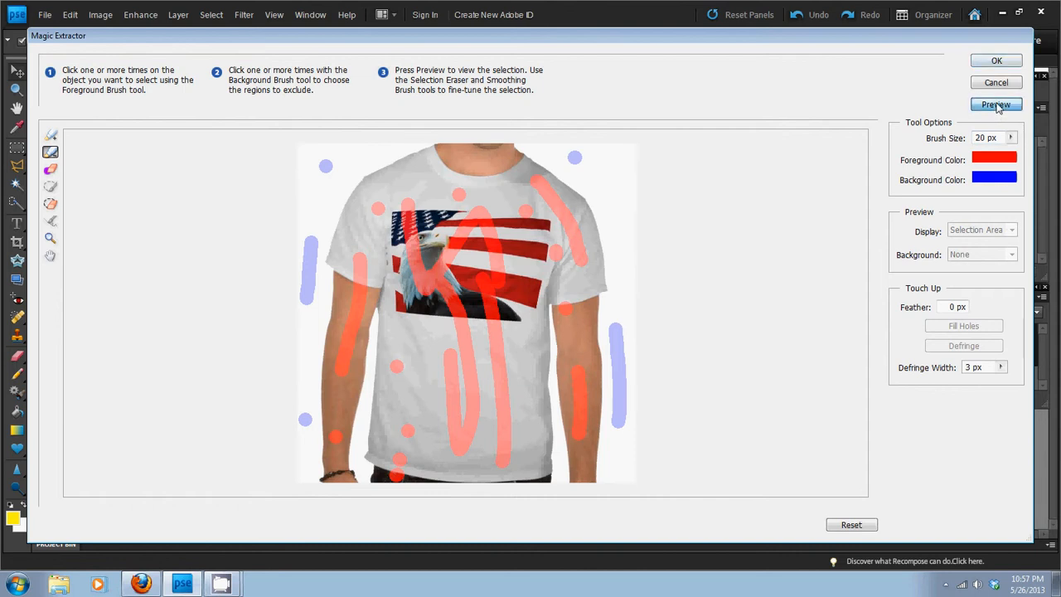
pyautogui.click(996, 105)
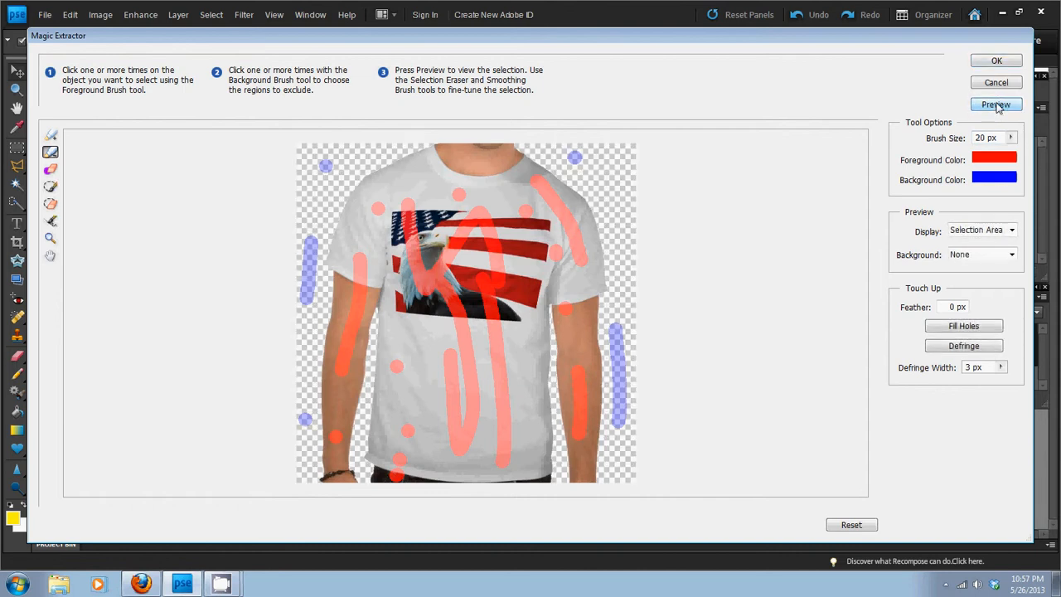
# Accept the Magic Extractor result, leaving the shirt on a transparent layer.
pyautogui.click(995, 104)
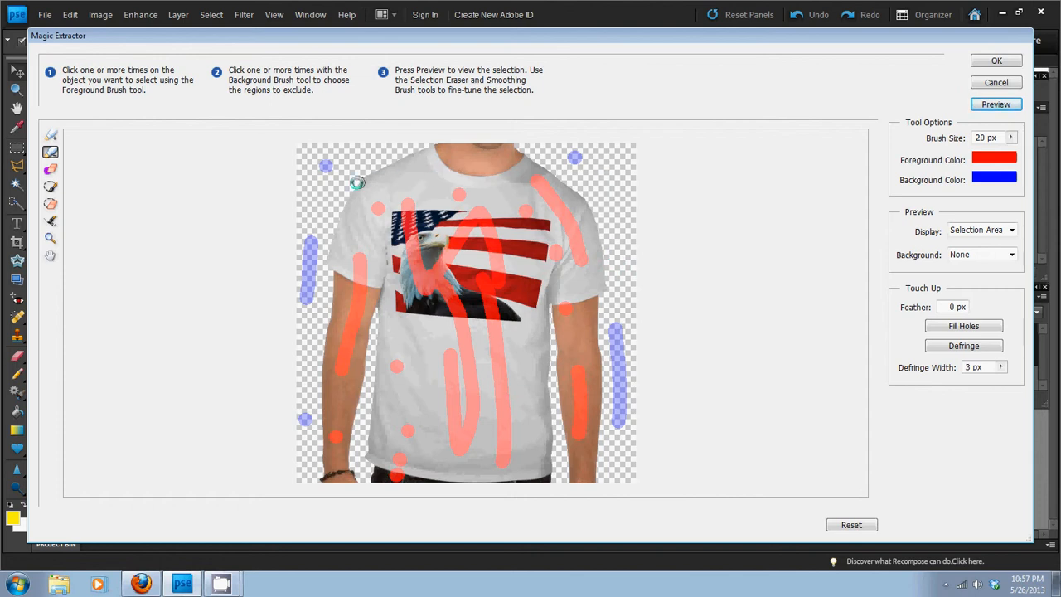
pyautogui.moveTo(976, 136)
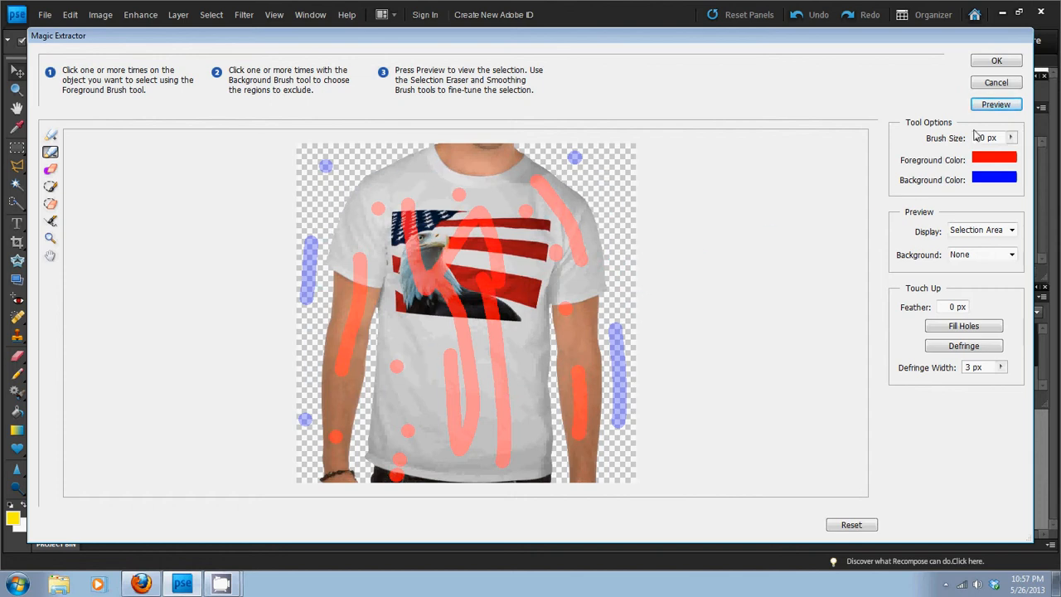
pyautogui.click(996, 60)
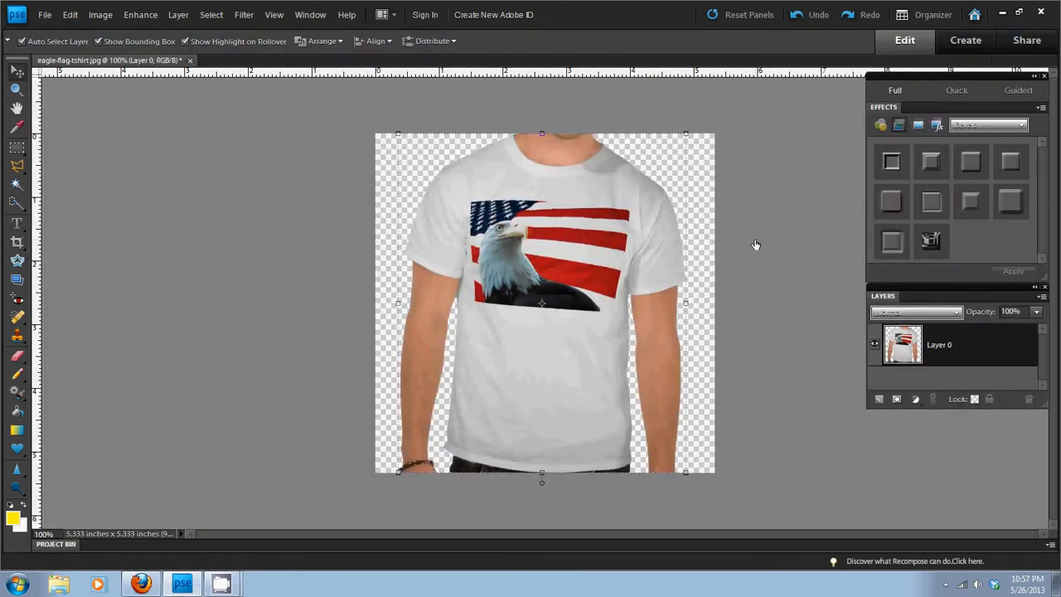
pyautogui.moveTo(542, 231)
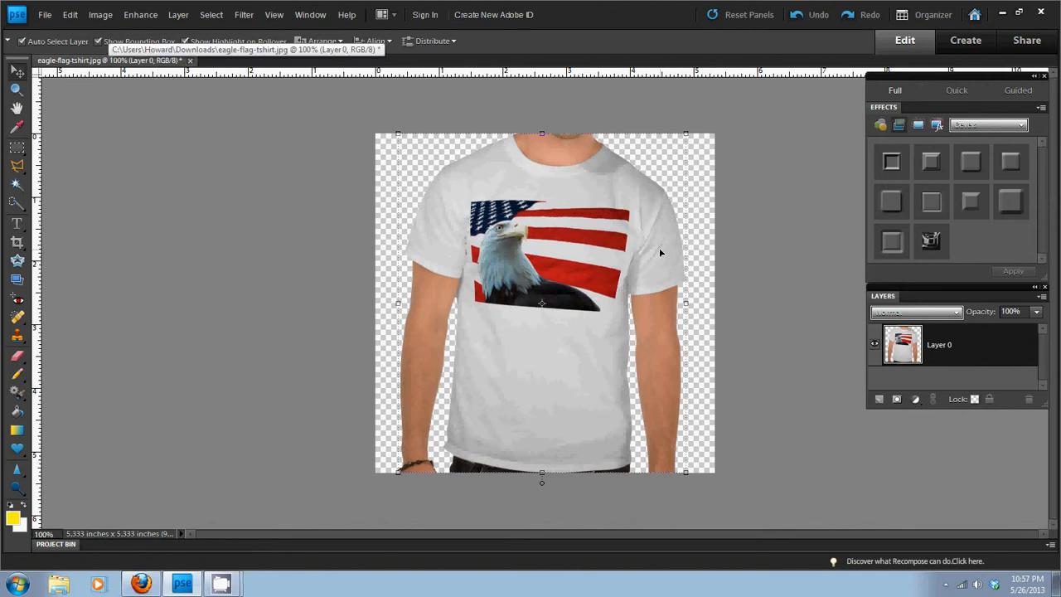
pyautogui.moveTo(44, 14)
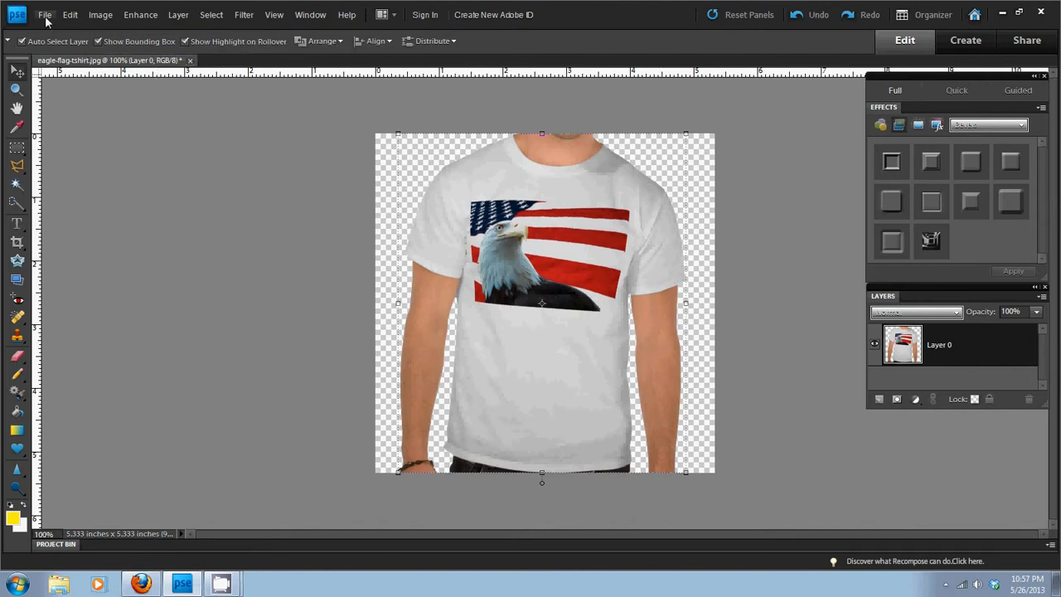
# Open the File menu over the extracted T-shirt photo.
pyautogui.click(44, 14)
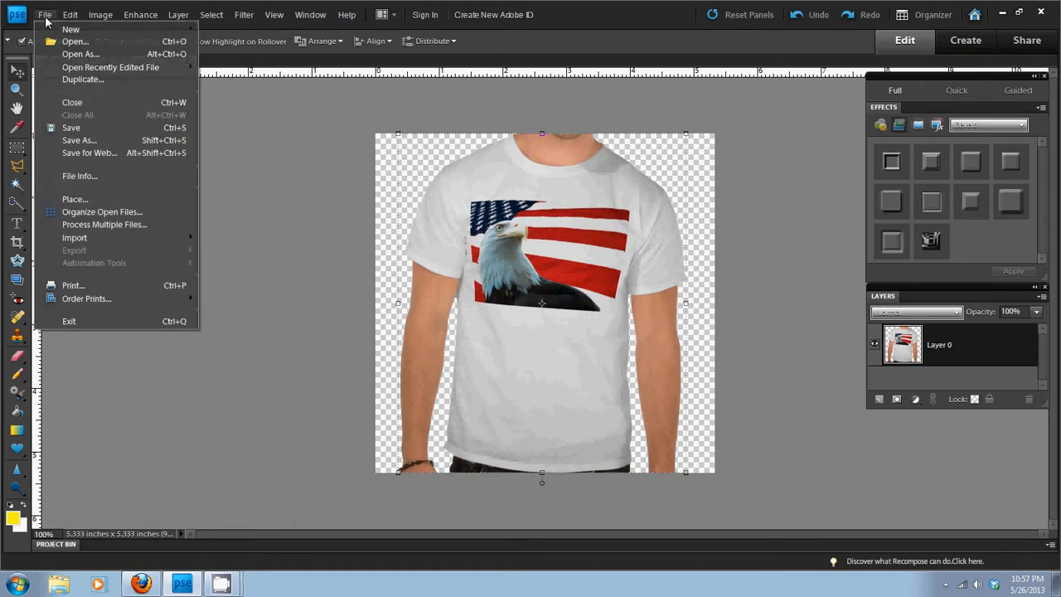
# Save As a PNG copy named 'eagle-flag-tshirt copy' in Downloads.
pyautogui.click(80, 140)
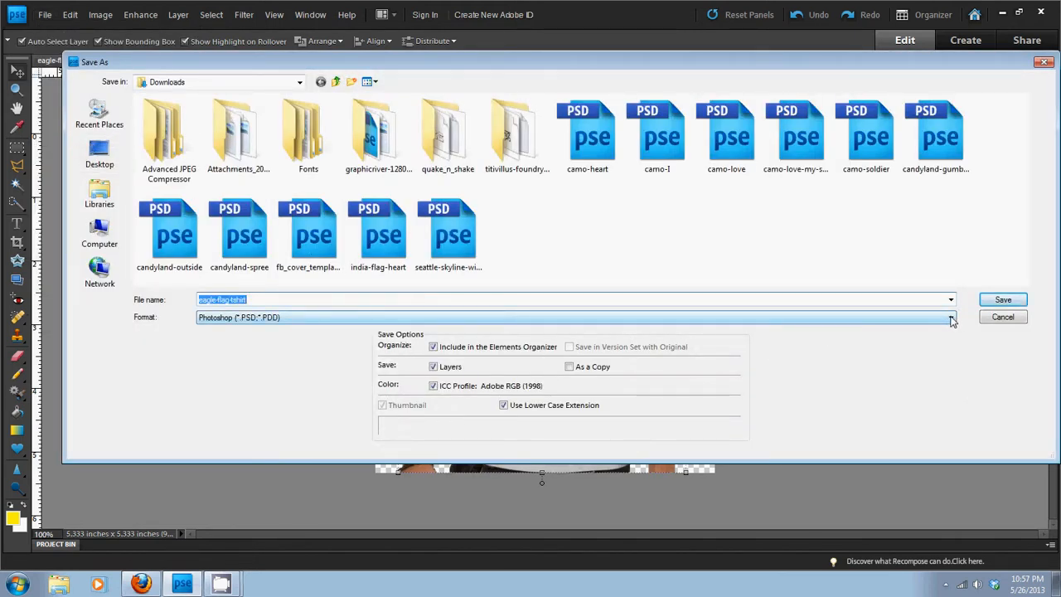
pyautogui.click(950, 317)
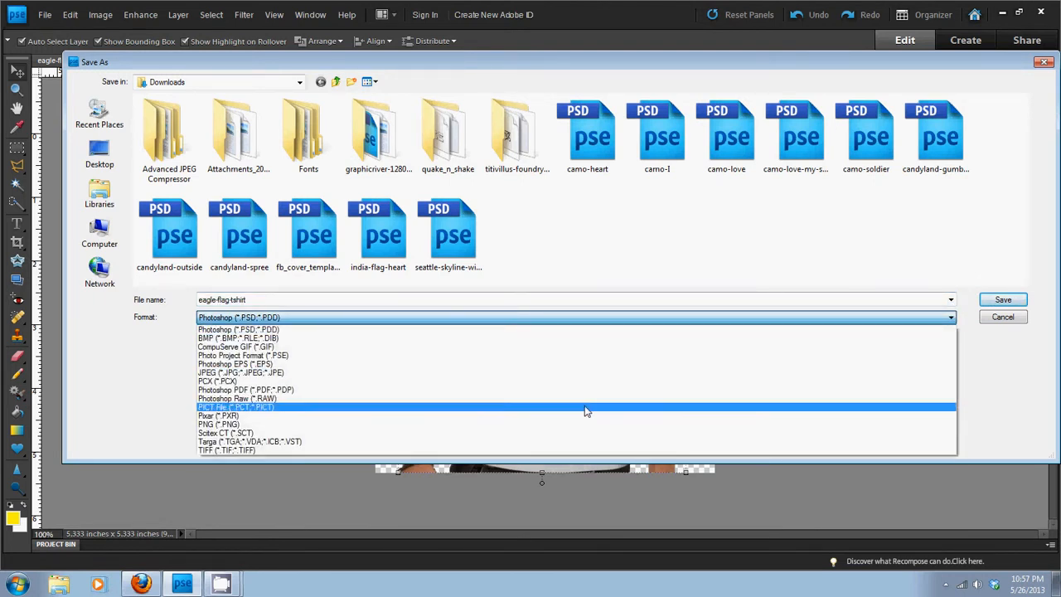
pyautogui.click(218, 424)
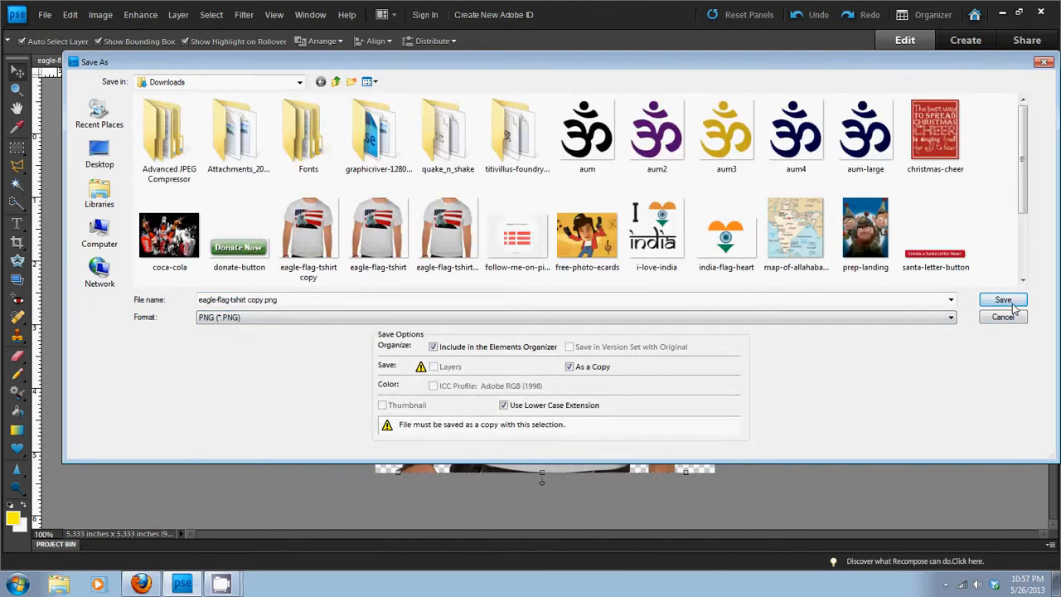
pyautogui.click(1003, 299)
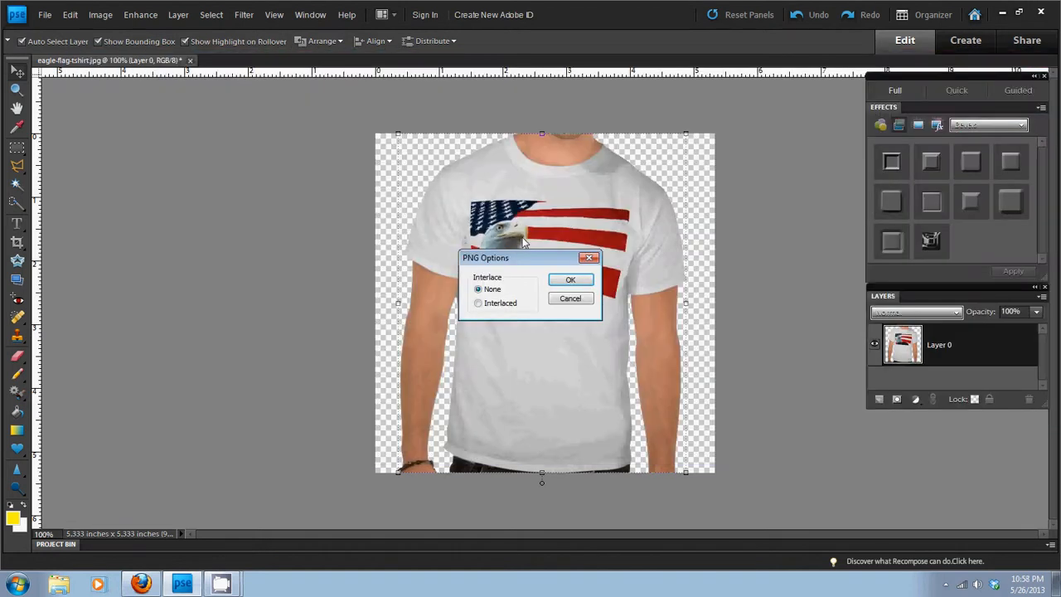